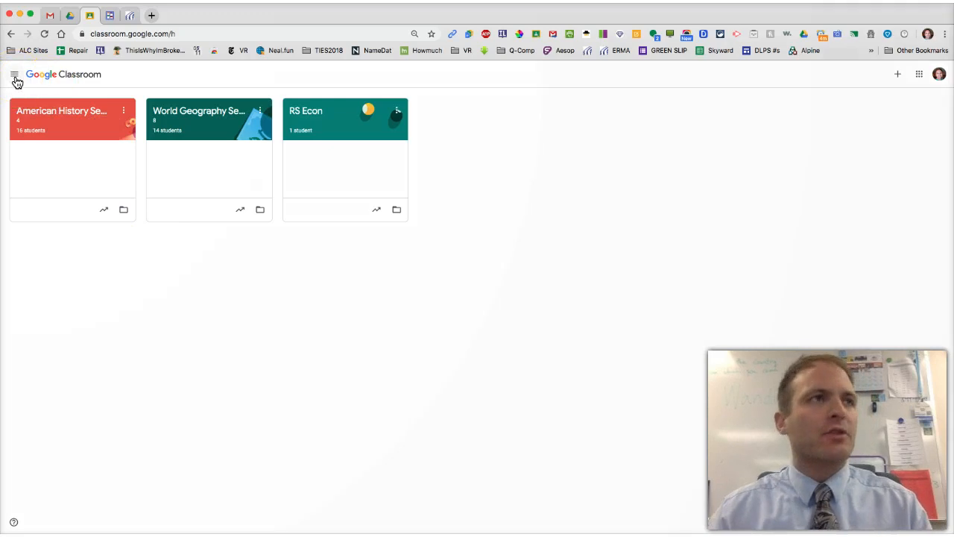
Go to the Archived classes page from the navigation menu
{"action": "left_click", "coordinate": [13, 75]}
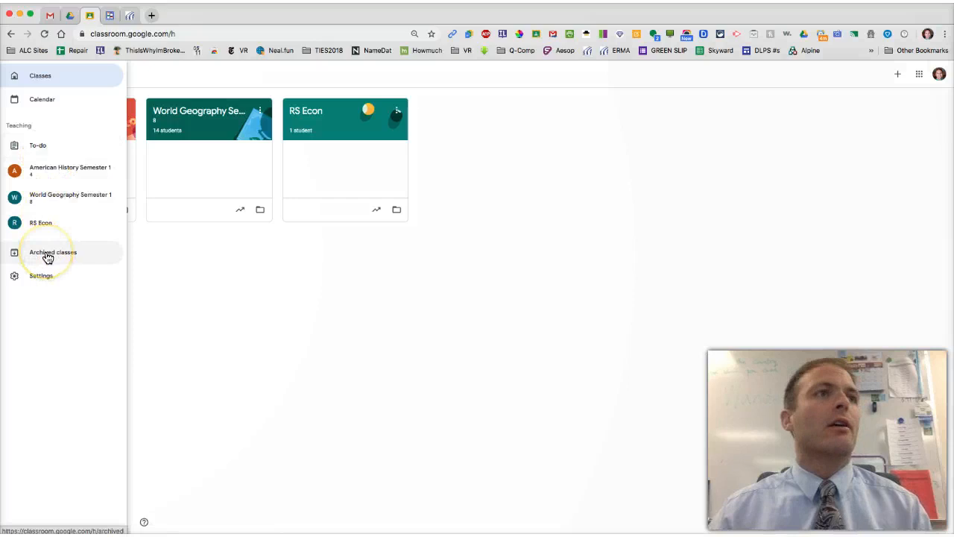
{"action": "left_click", "coordinate": [53, 251]}
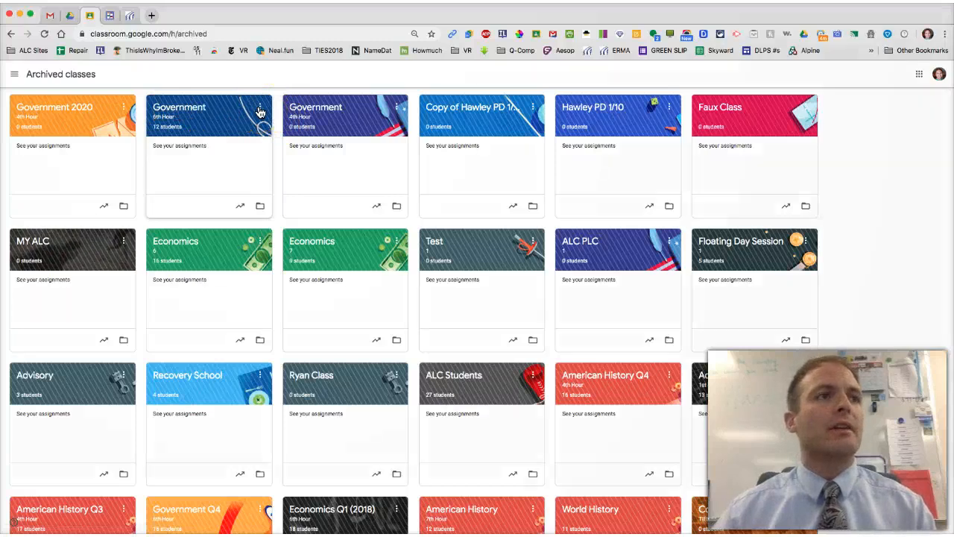
Restore the archived 12-student Government 6th Hour class and confirm
{"action": "left_click", "coordinate": [260, 106]}
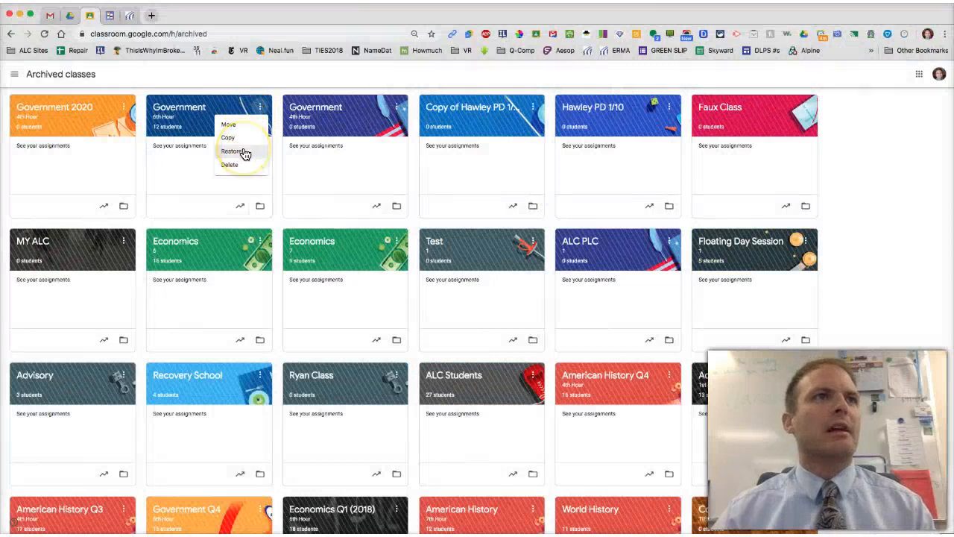
{"action": "left_click", "coordinate": [234, 150]}
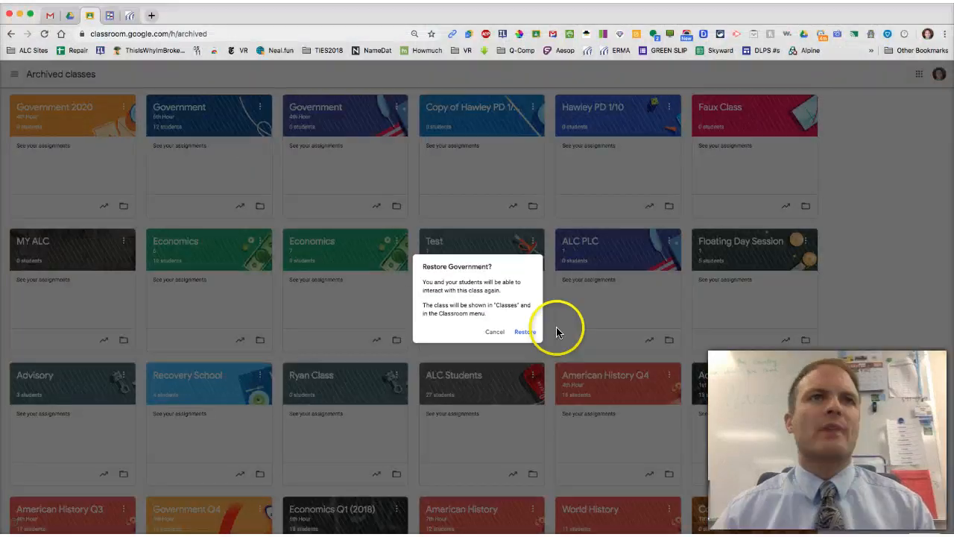
{"action": "left_click", "coordinate": [525, 331]}
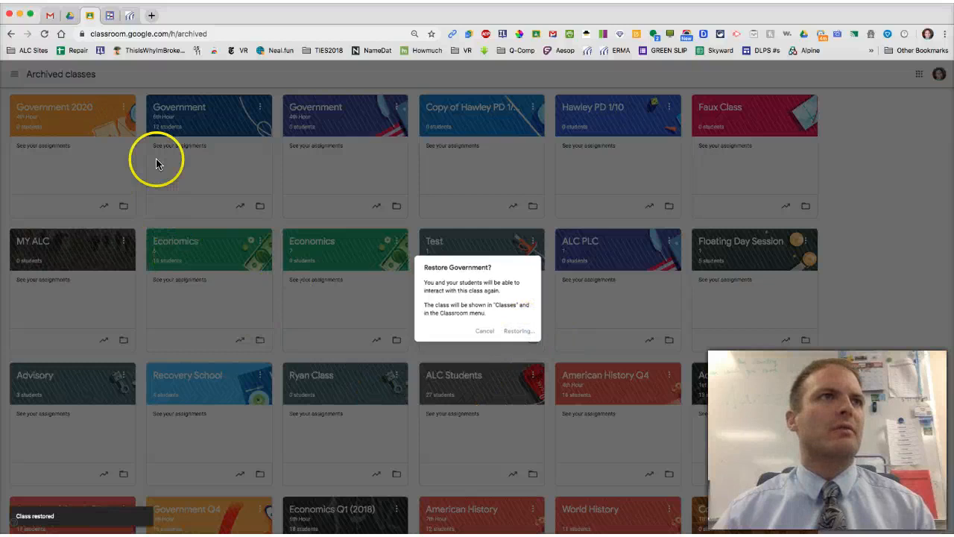
{"action": "left_click", "coordinate": [518, 330]}
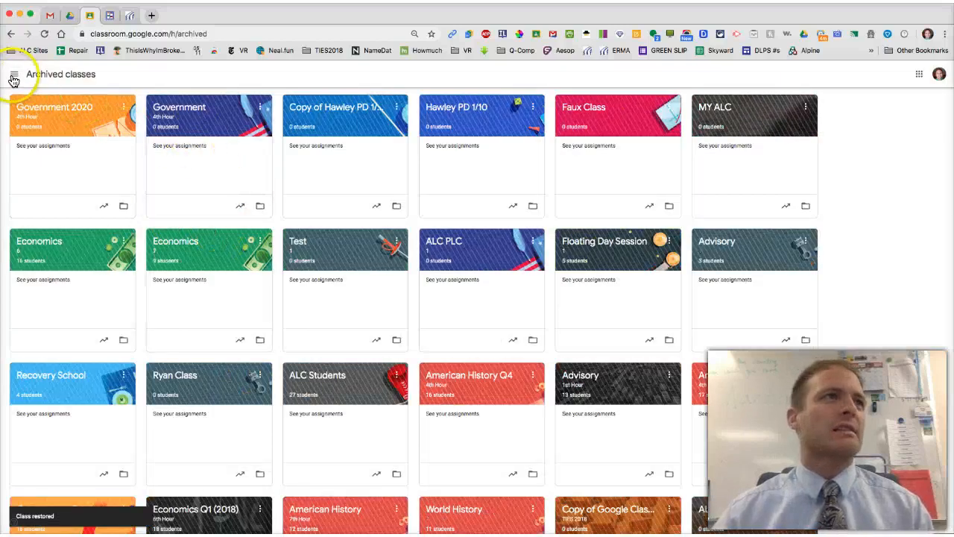
{"action": "left_click", "coordinate": [13, 73]}
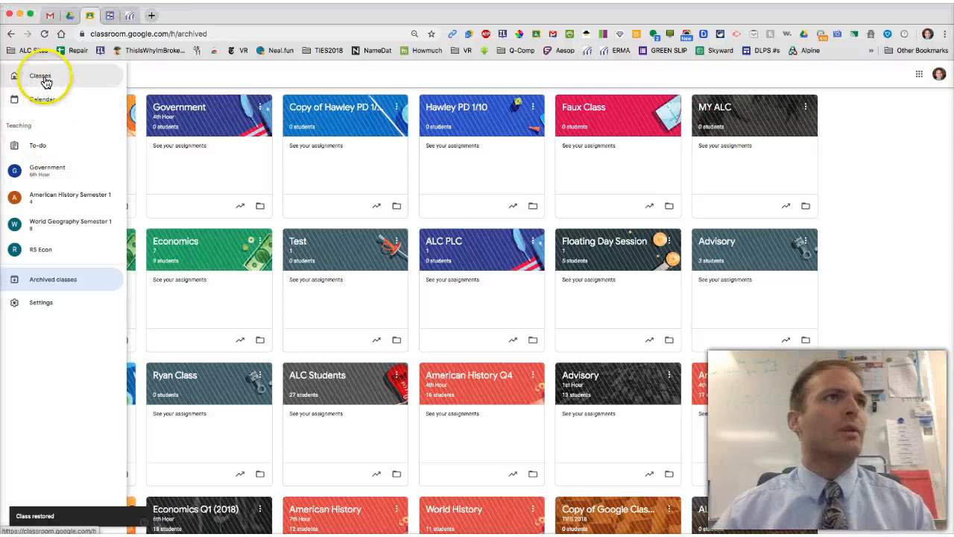
Copy the Government class as 'Government 2020' with section '4th Hour'
{"action": "left_click", "coordinate": [40, 75]}
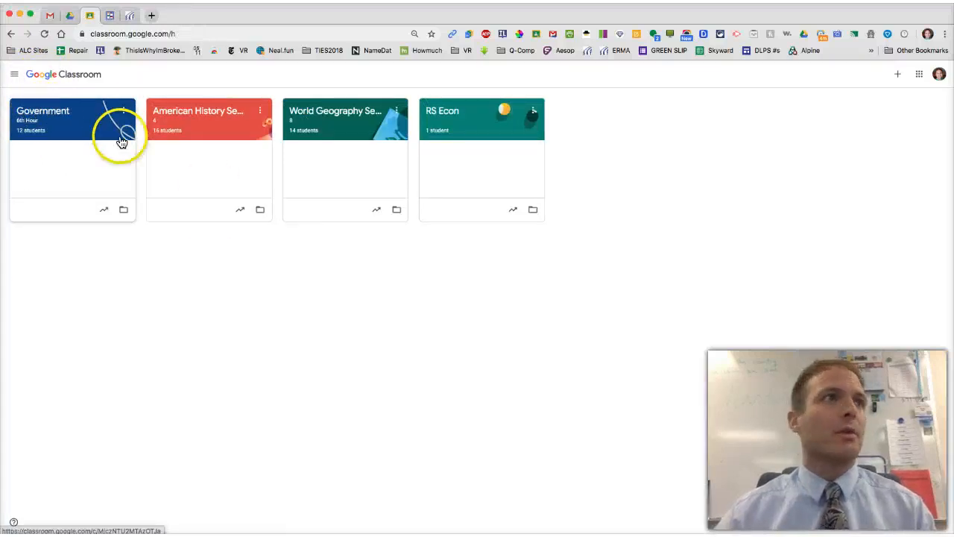
{"action": "left_click", "coordinate": [124, 114]}
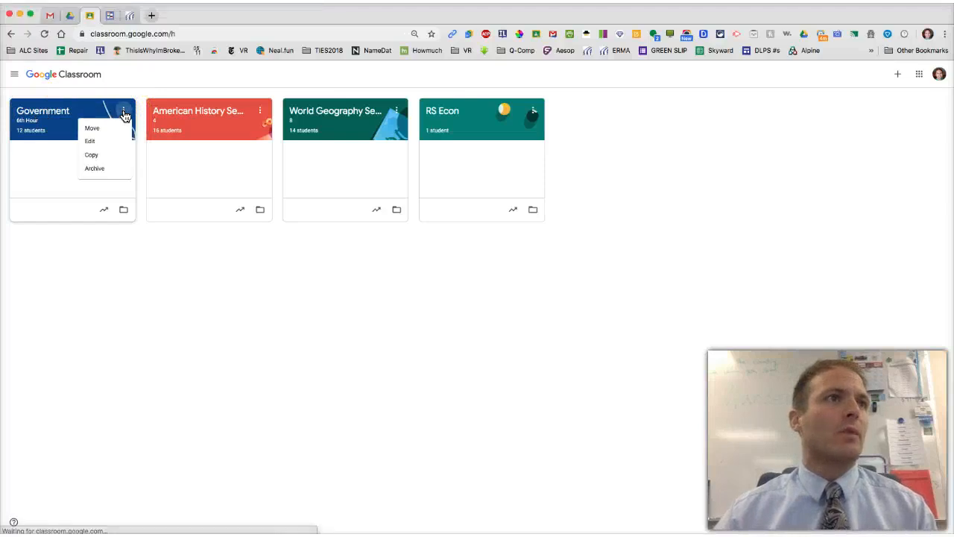
{"action": "left_click", "coordinate": [90, 154]}
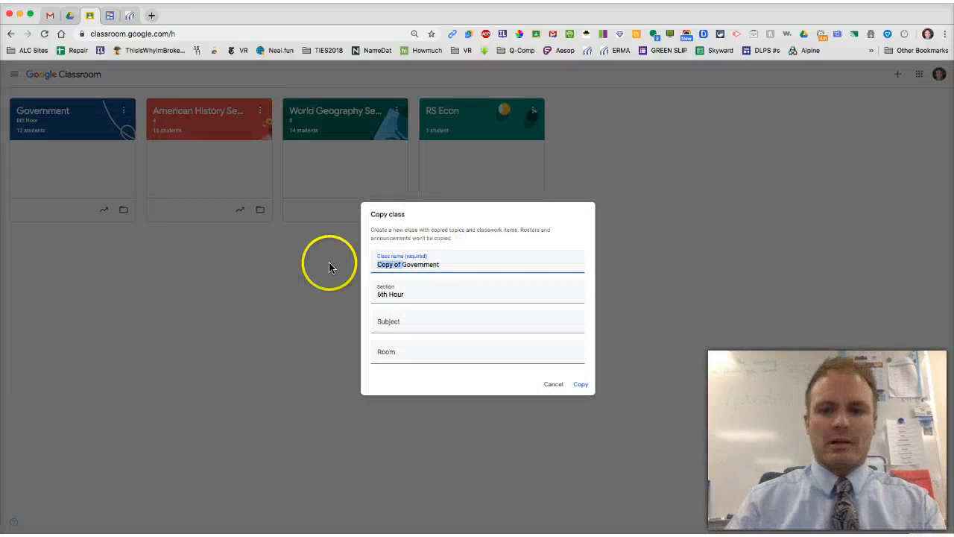
{"action": "type", "text": "Government 2020"}
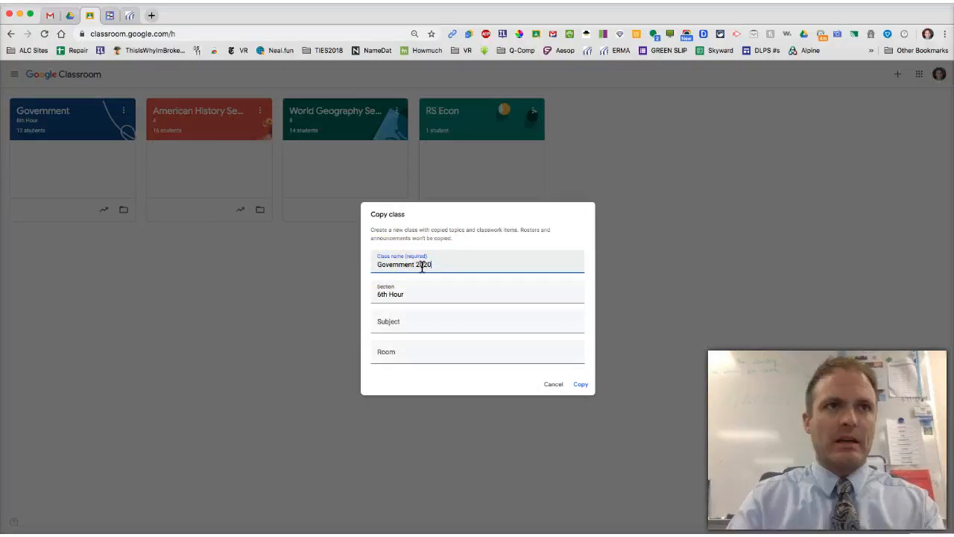
{"action": "left_click", "coordinate": [476, 291]}
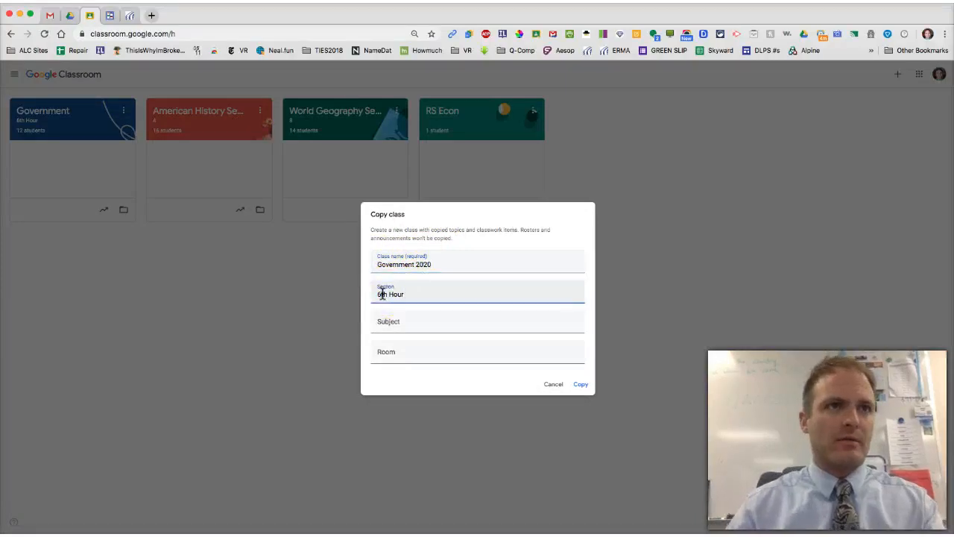
{"action": "type", "text": "4th Hour"}
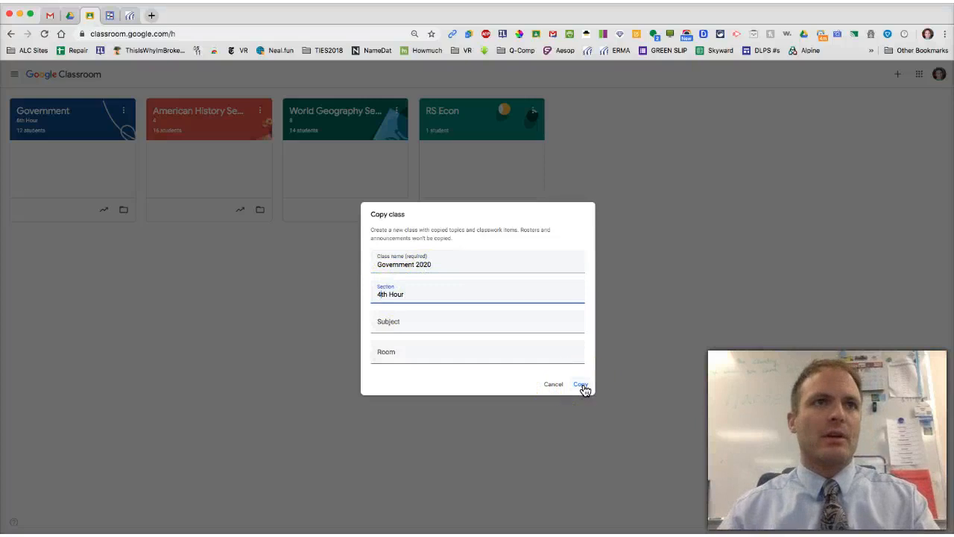
{"action": "left_click", "coordinate": [581, 384]}
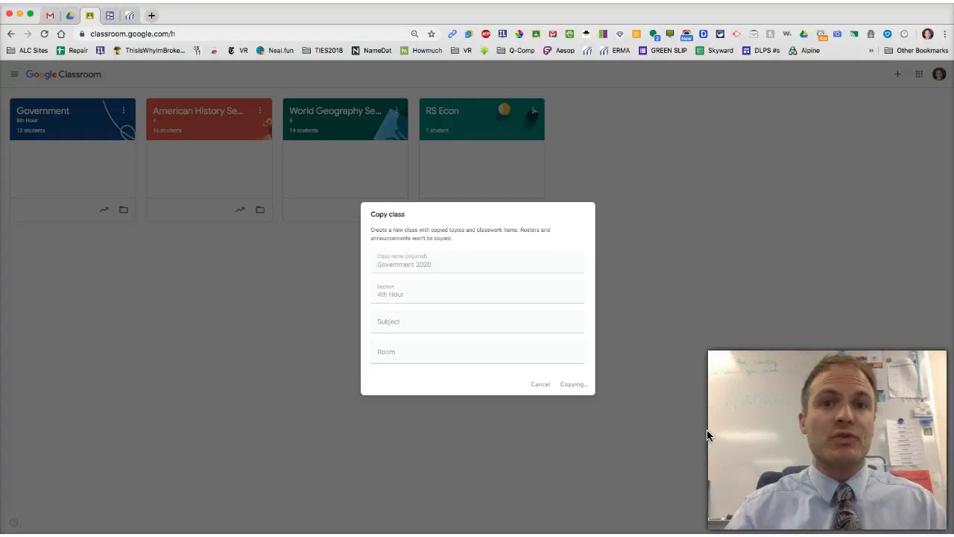
{"action": "left_click", "coordinate": [573, 384]}
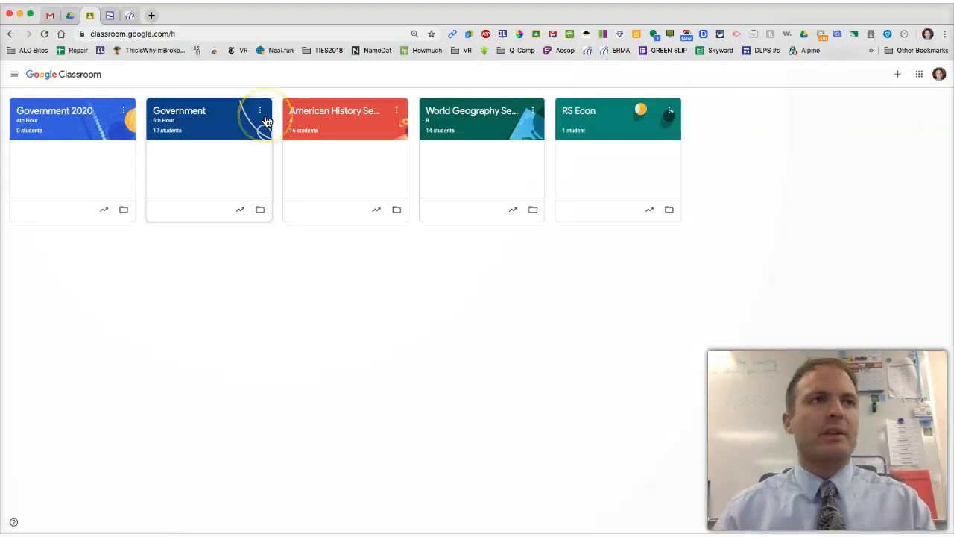
Re-archive the original Government class, then enter the Government 2020 class
{"action": "left_click", "coordinate": [261, 111]}
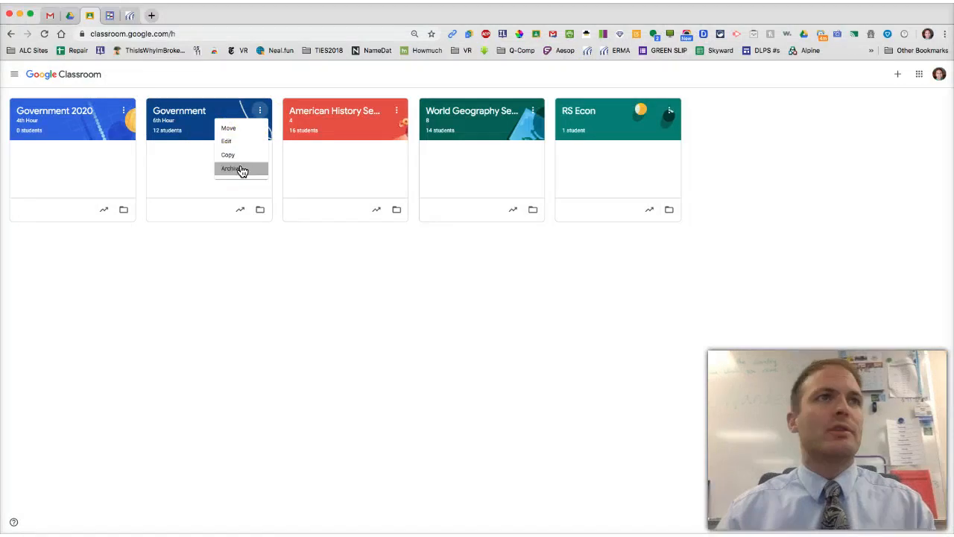
{"action": "left_click", "coordinate": [232, 168]}
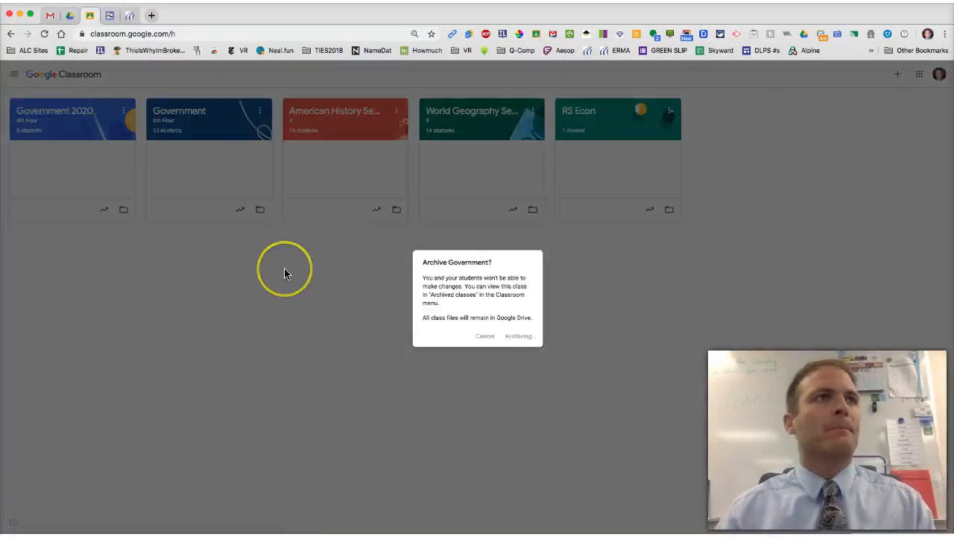
{"action": "left_click", "coordinate": [519, 335]}
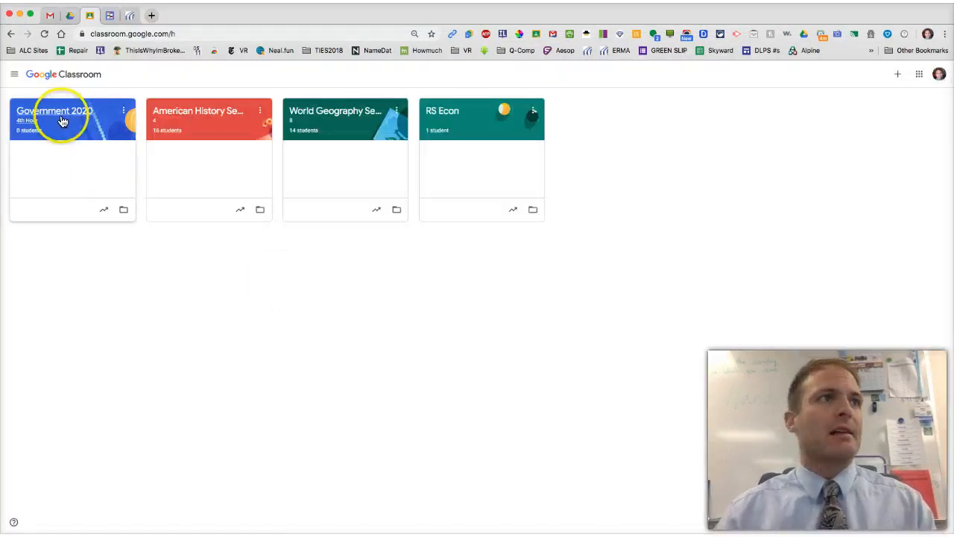
{"action": "left_click", "coordinate": [55, 111]}
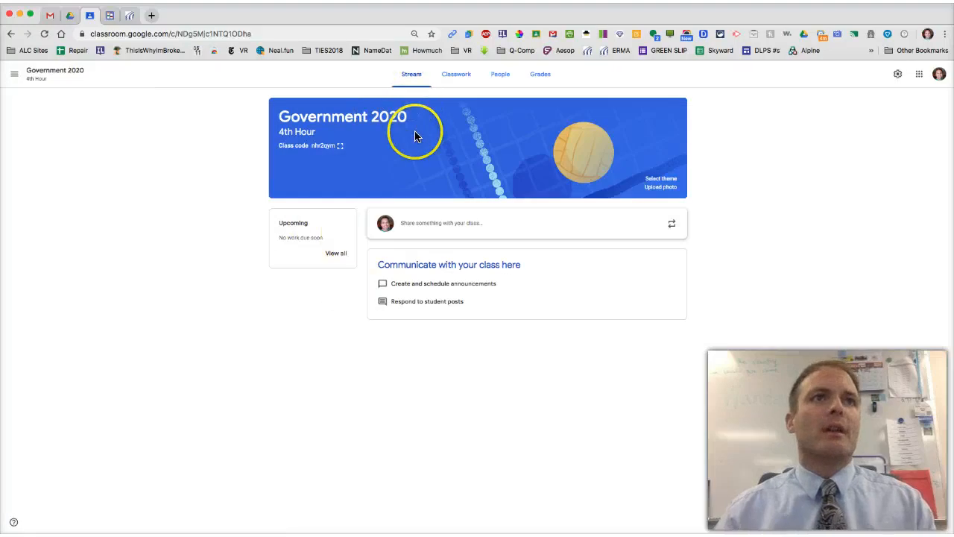
{"action": "mouse_move", "coordinate": [461, 390]}
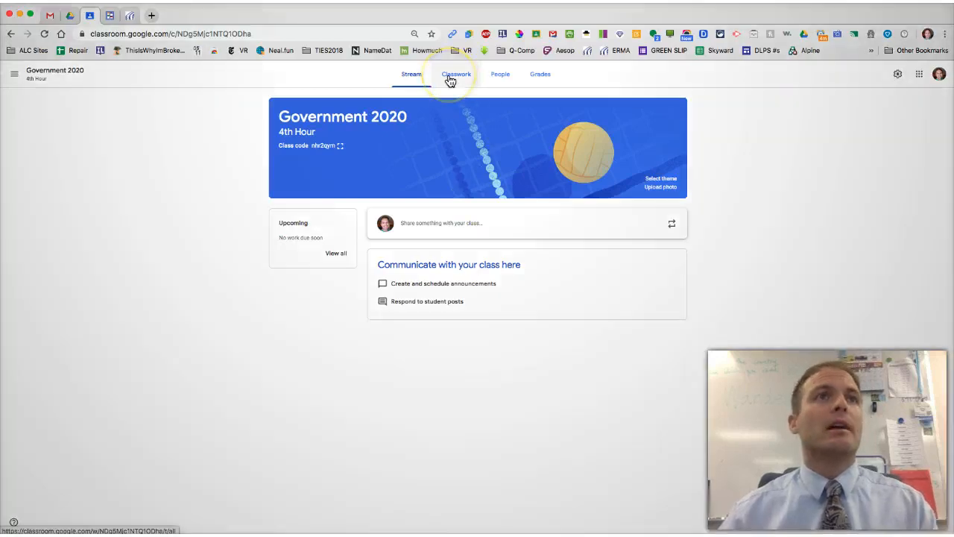
View Government 2020's draft classwork and expand A1 Ch. 1 Incomplete Notes
{"action": "left_click", "coordinate": [455, 73]}
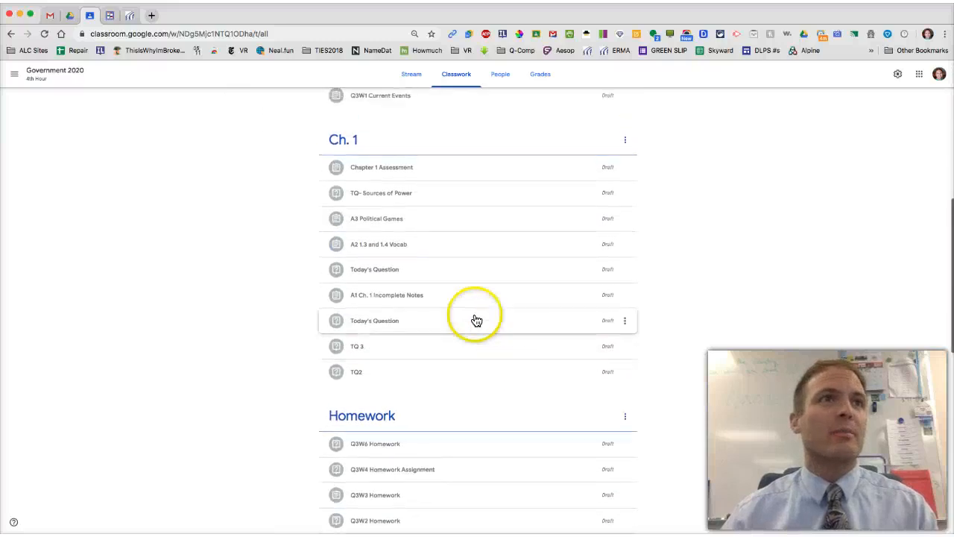
{"action": "mouse_move", "coordinate": [394, 310]}
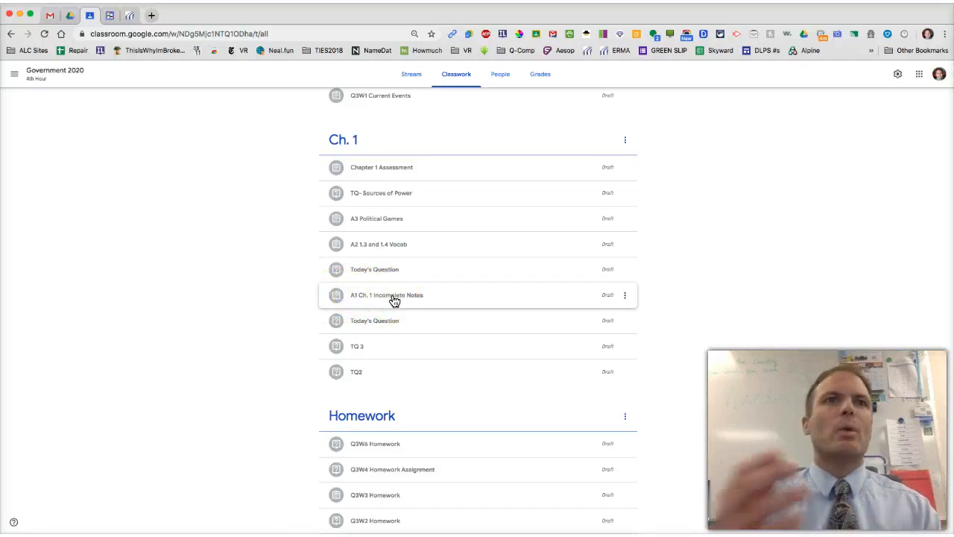
{"action": "left_click", "coordinate": [611, 296]}
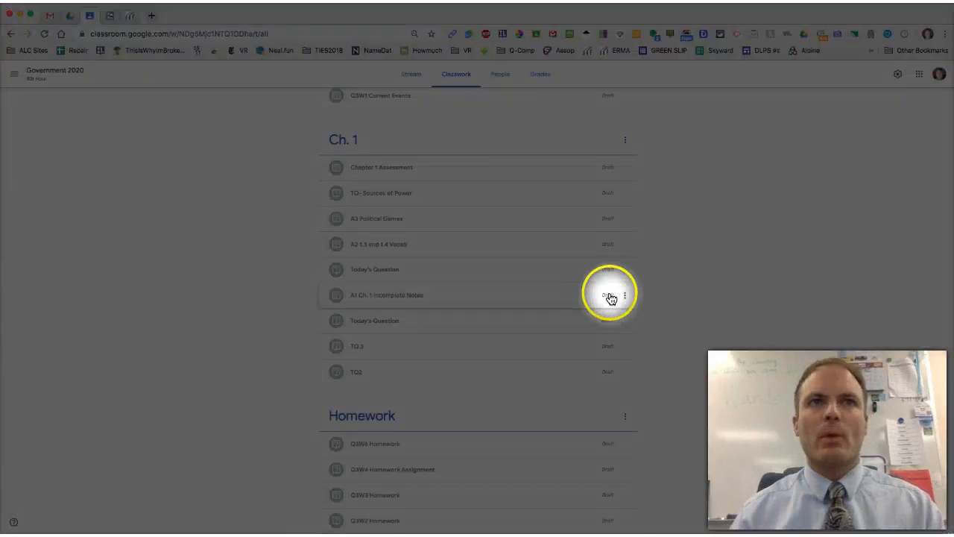
{"action": "mouse_move", "coordinate": [492, 299]}
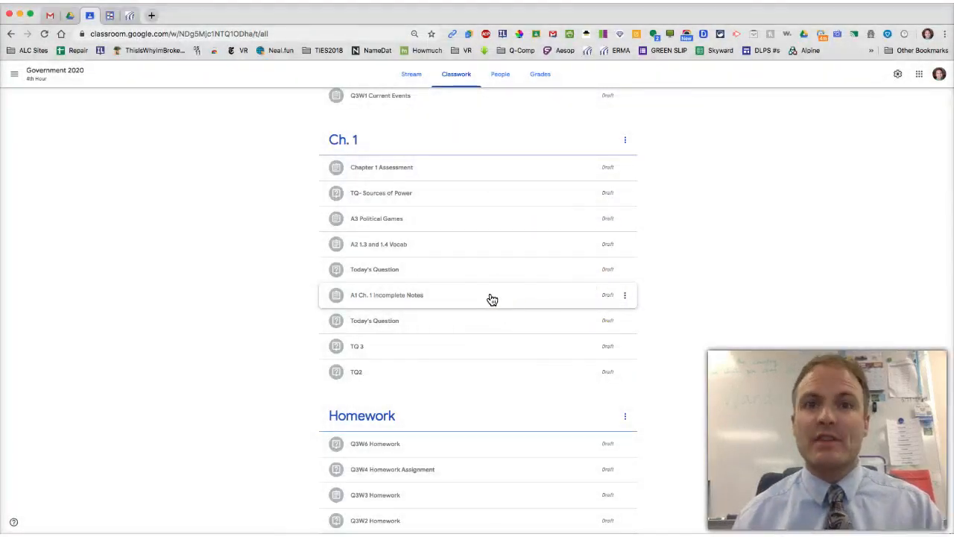
{"action": "left_click", "coordinate": [386, 294]}
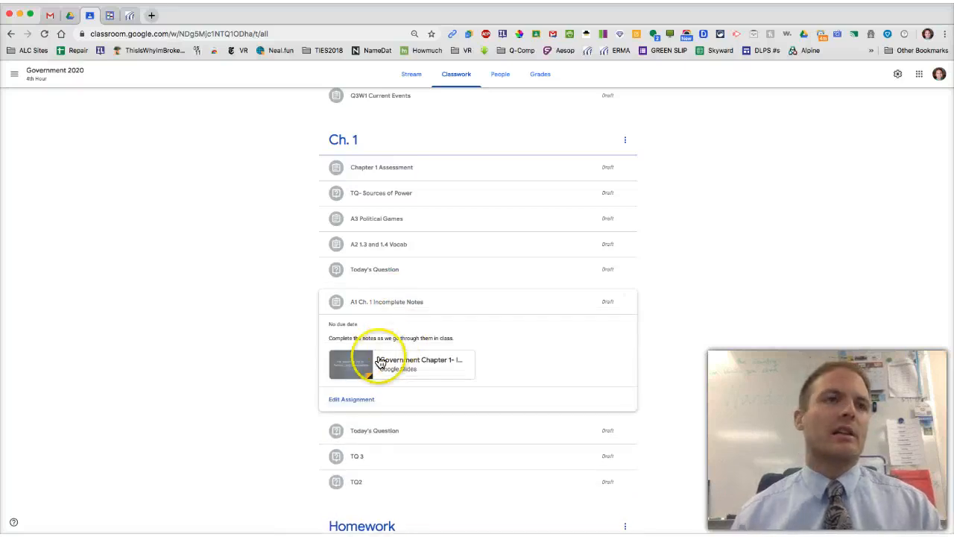
{"action": "left_click", "coordinate": [351, 399]}
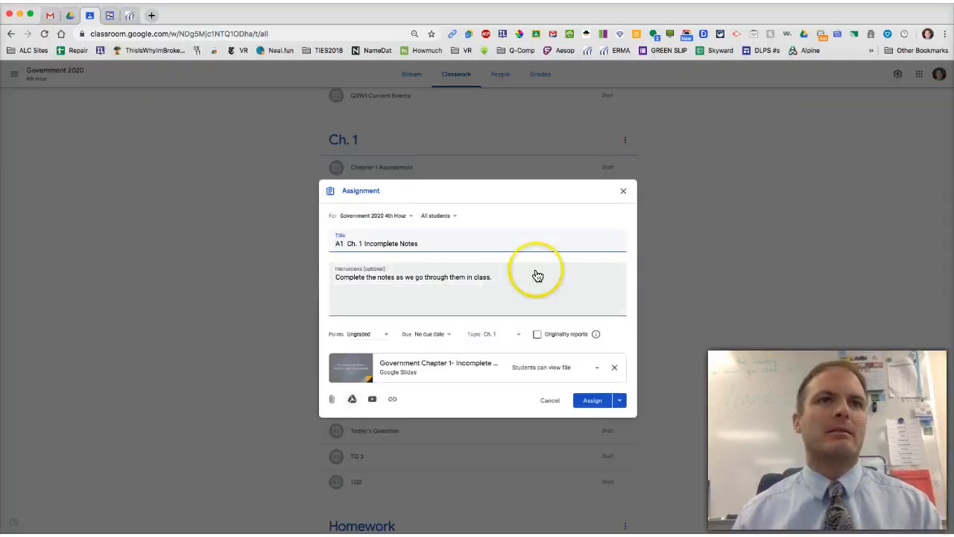
{"action": "left_click", "coordinate": [592, 400]}
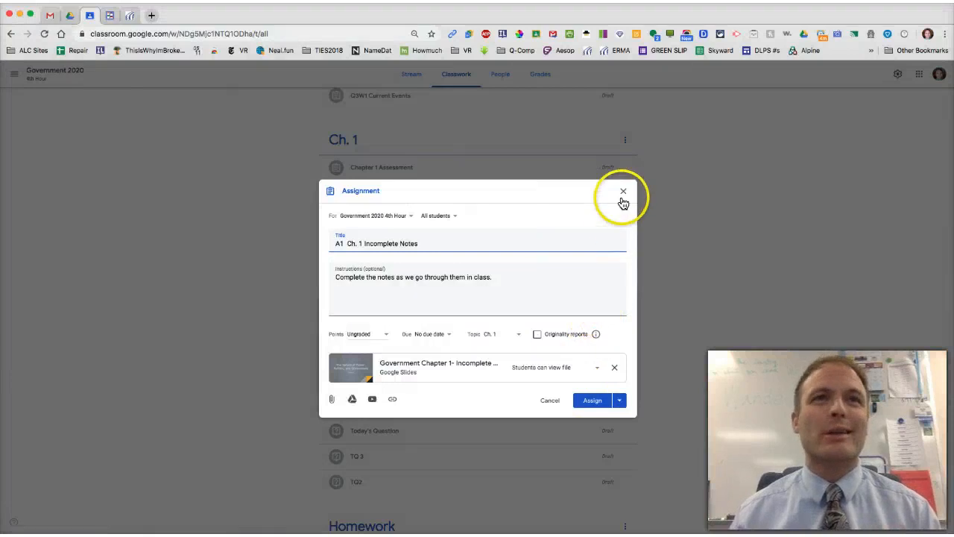
{"action": "left_click", "coordinate": [623, 191]}
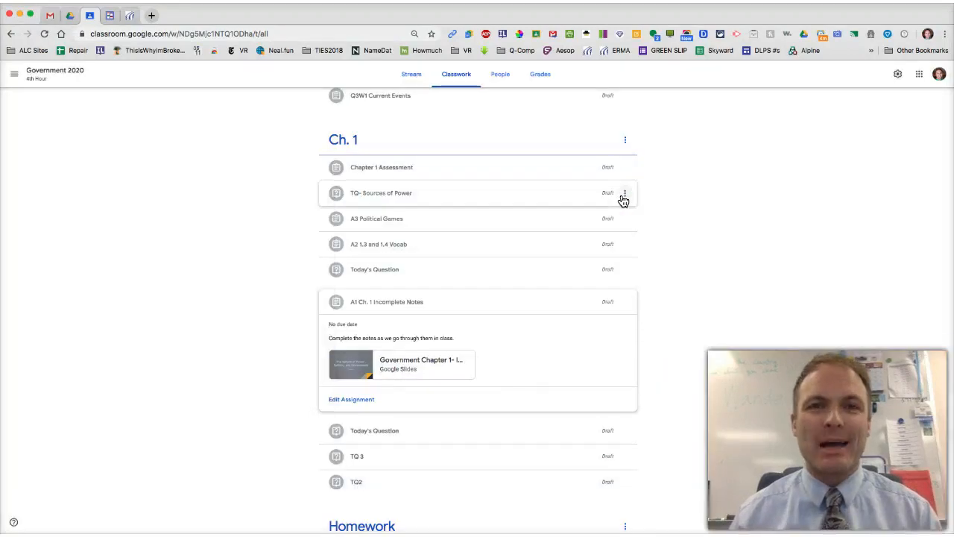